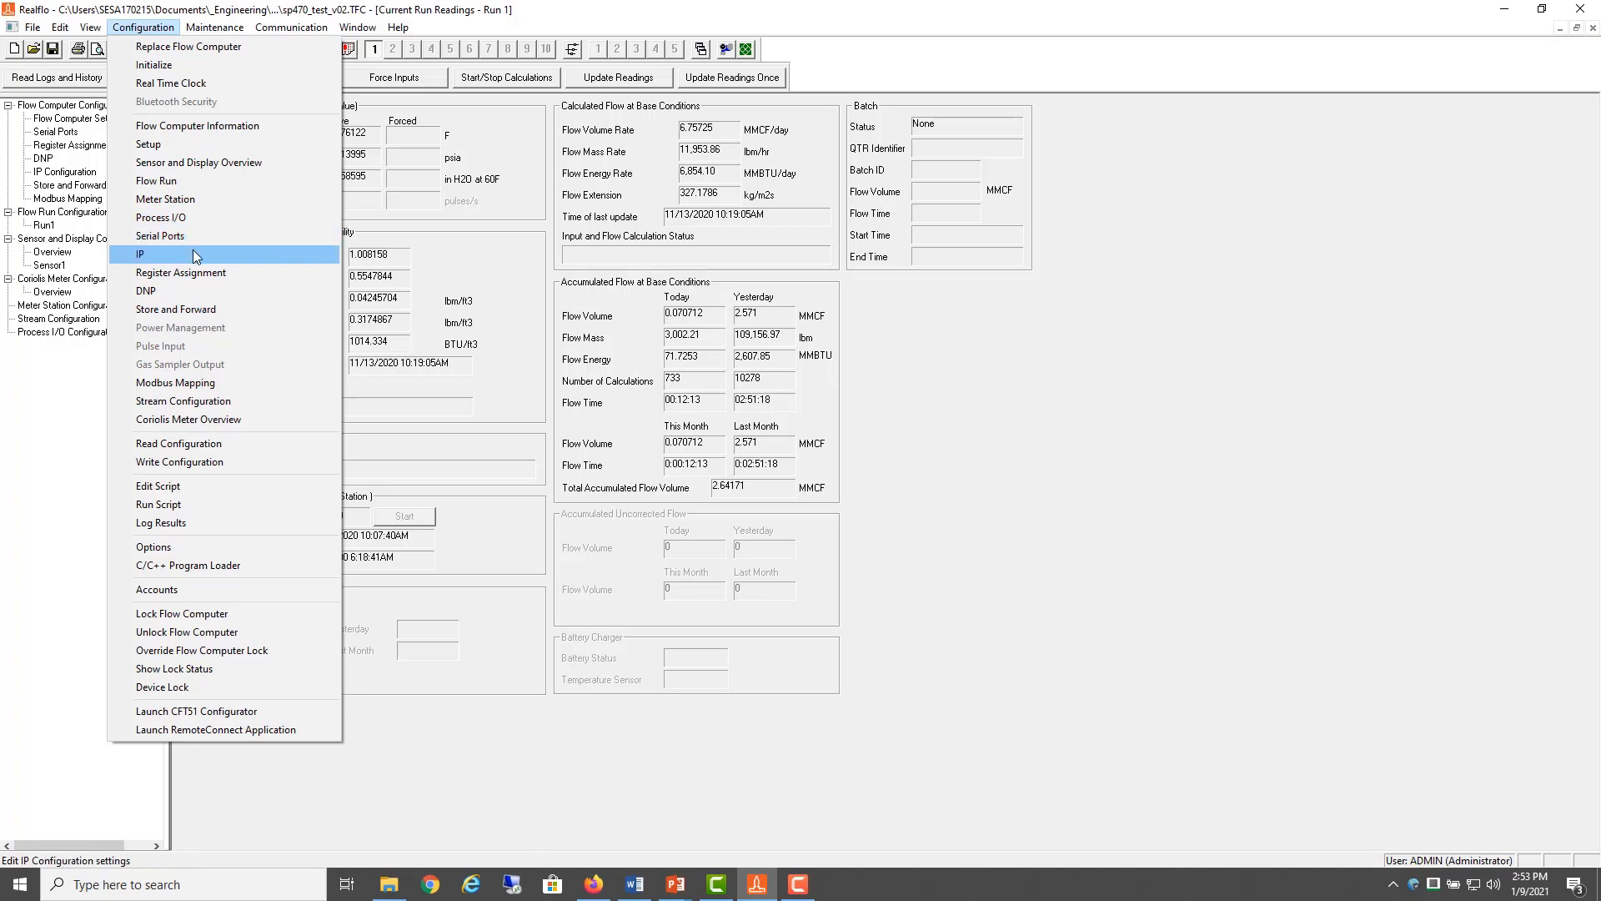
mouse_move(176, 308)
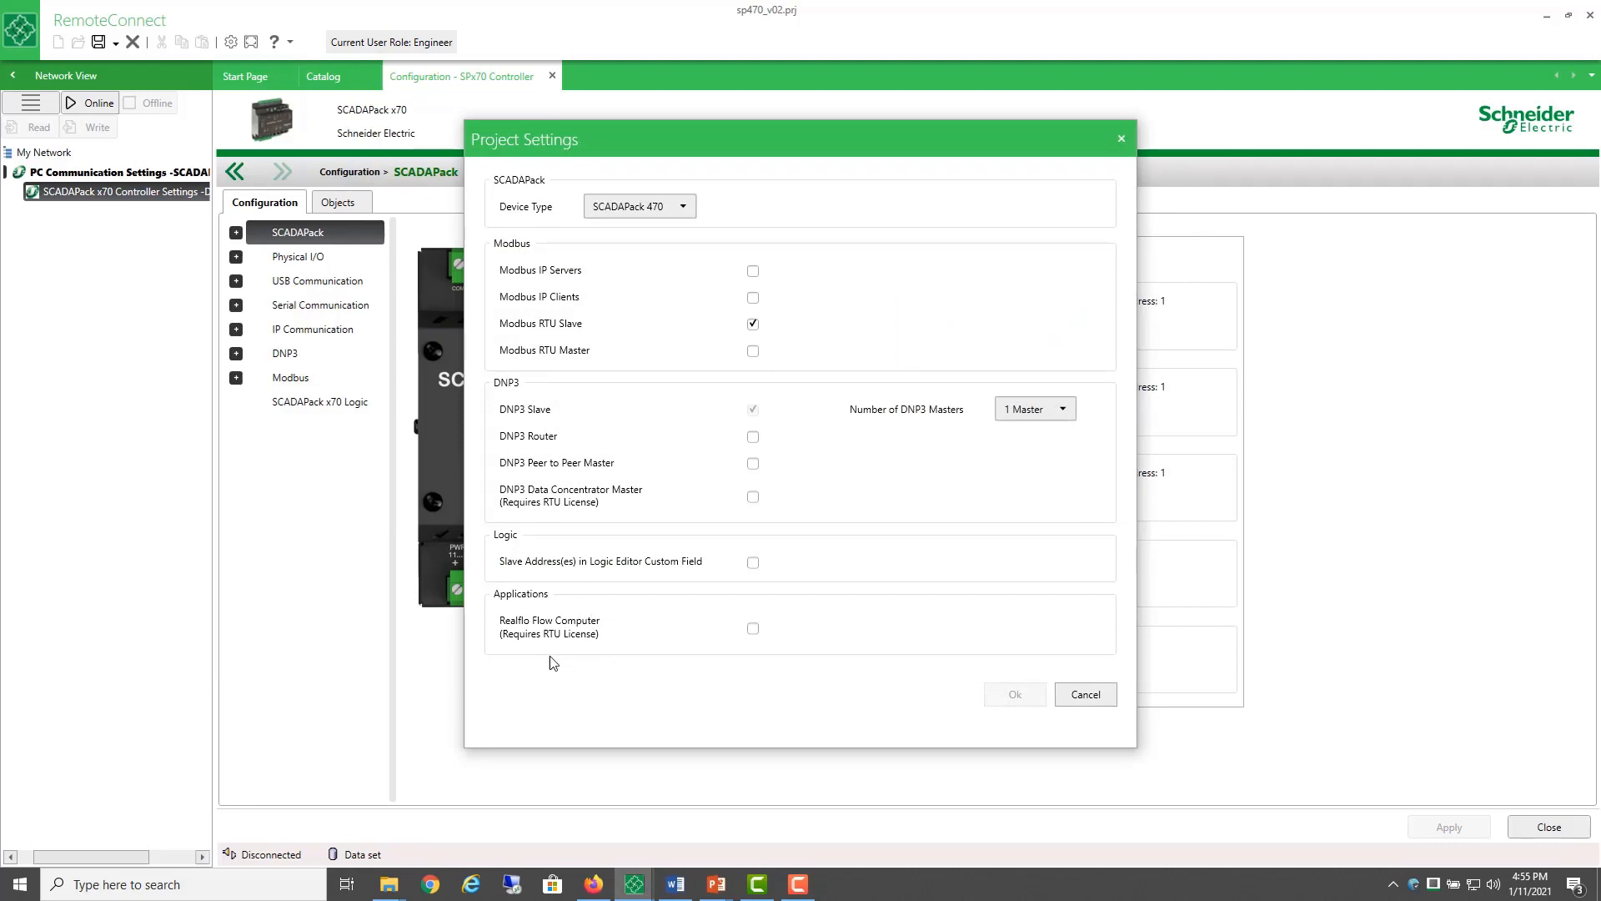
mouse_move(573, 644)
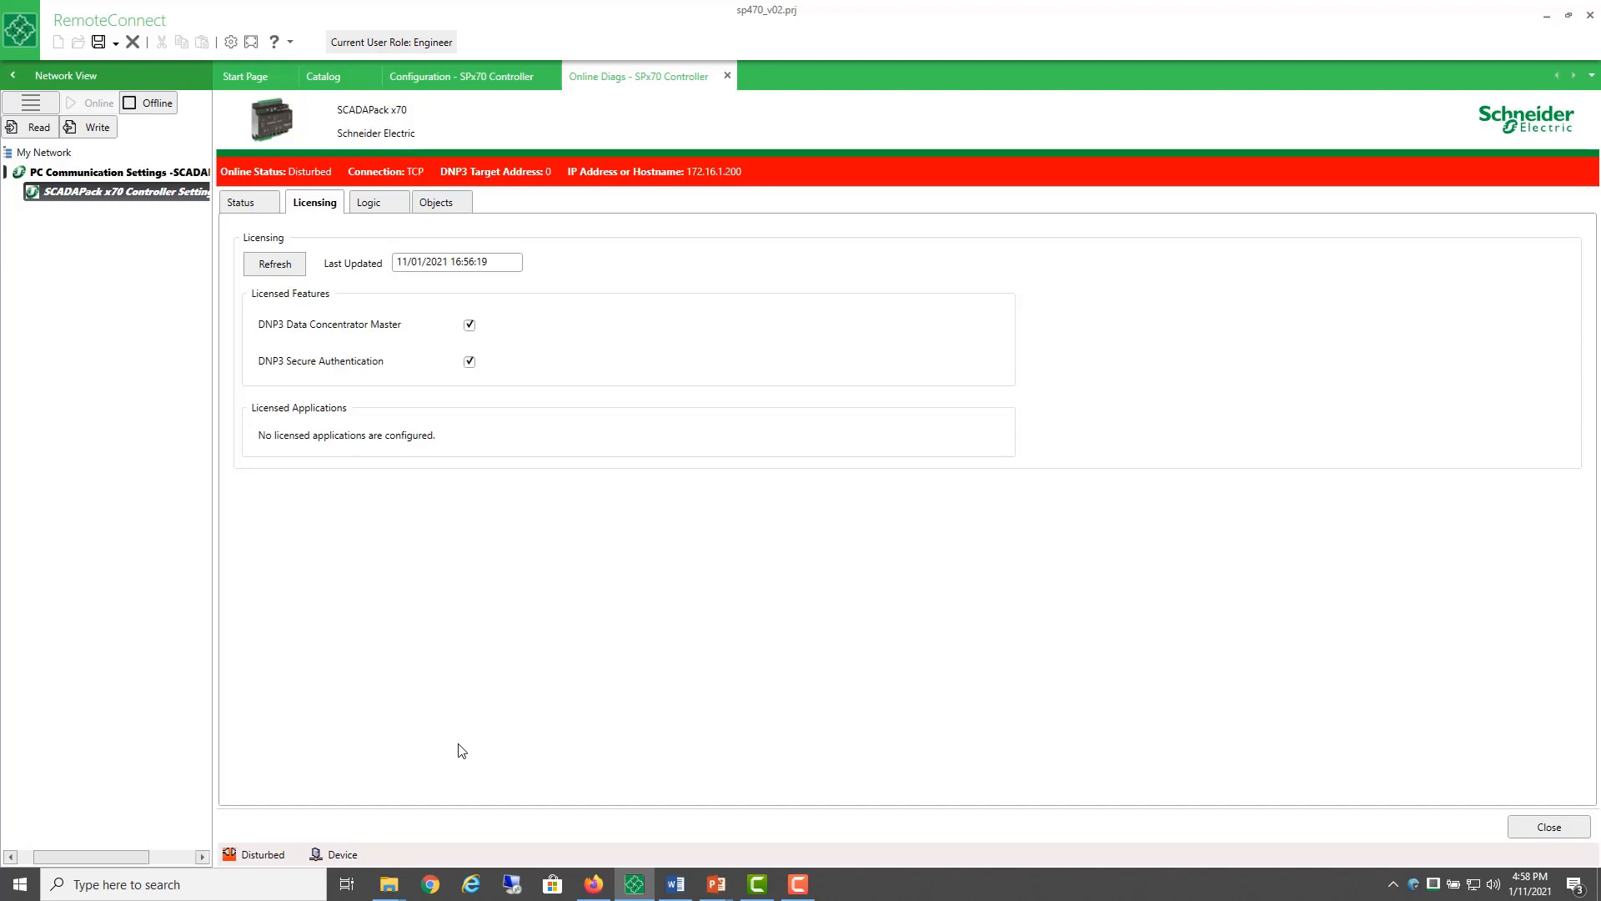
- Refresh the Licensing tab so RealfloRuns level 5 appears as a licensed application
left_click(273, 264)
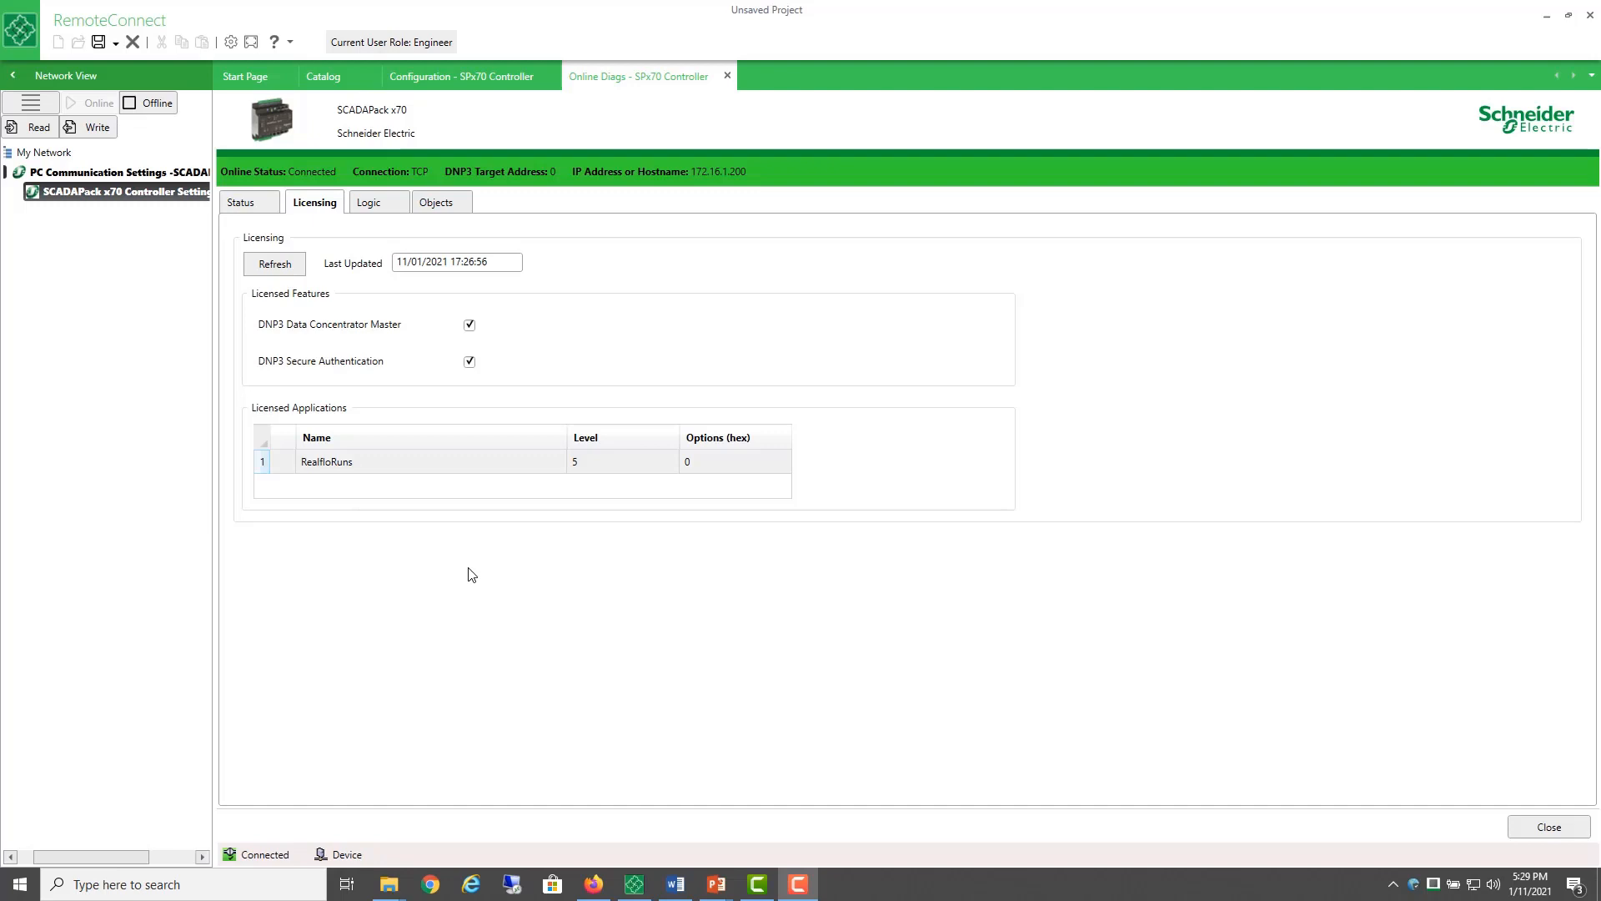
left_click(460, 76)
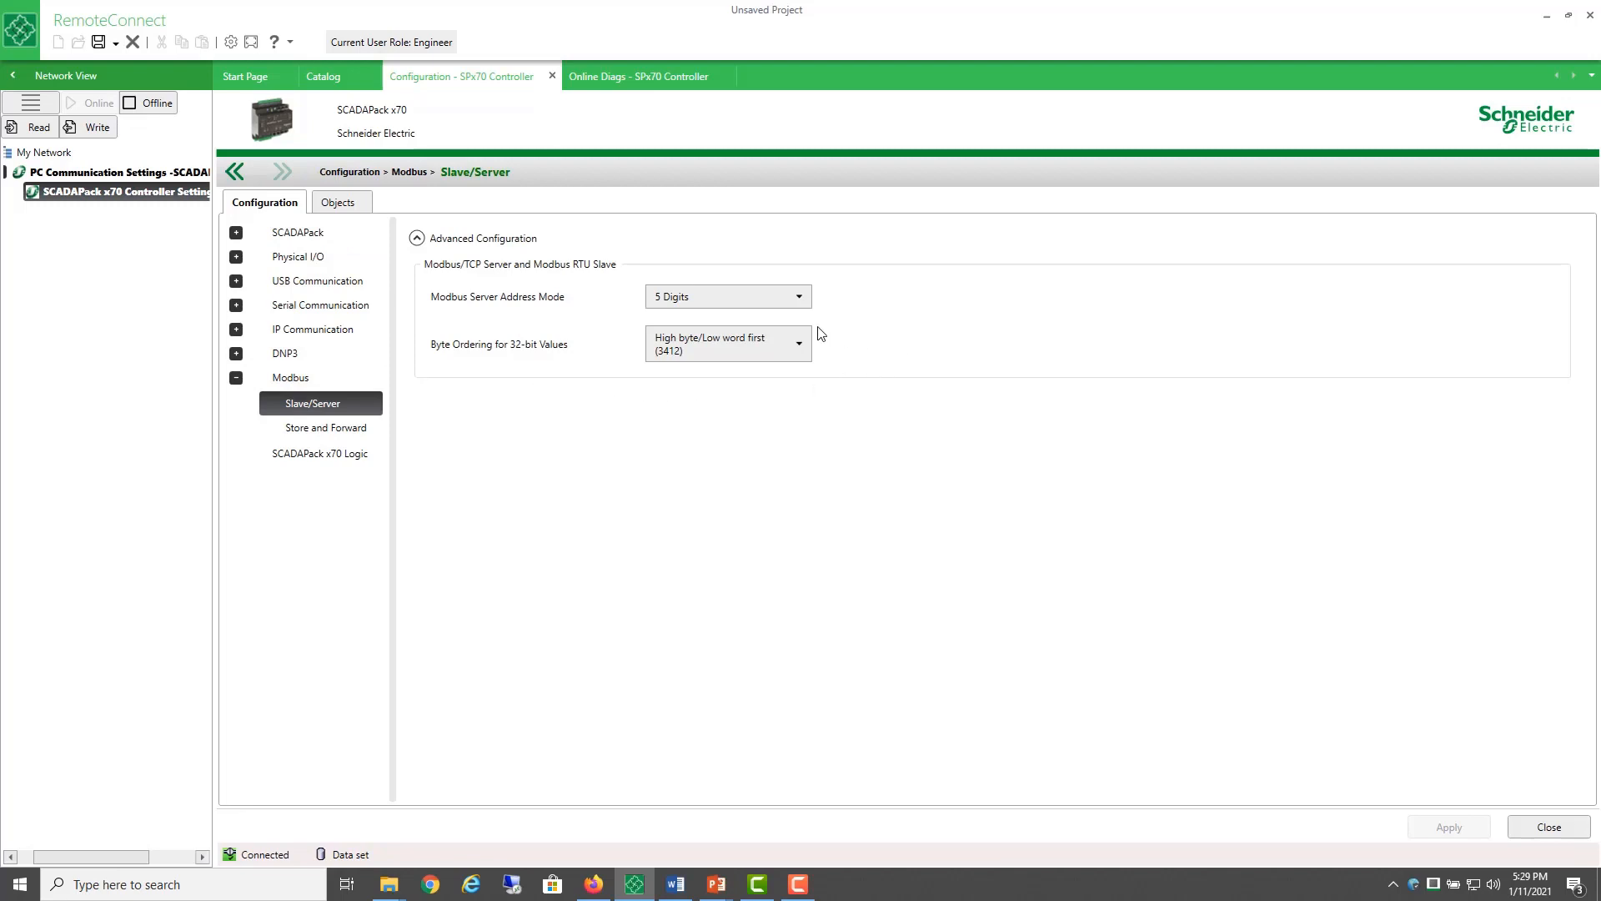
mouse_move(520, 368)
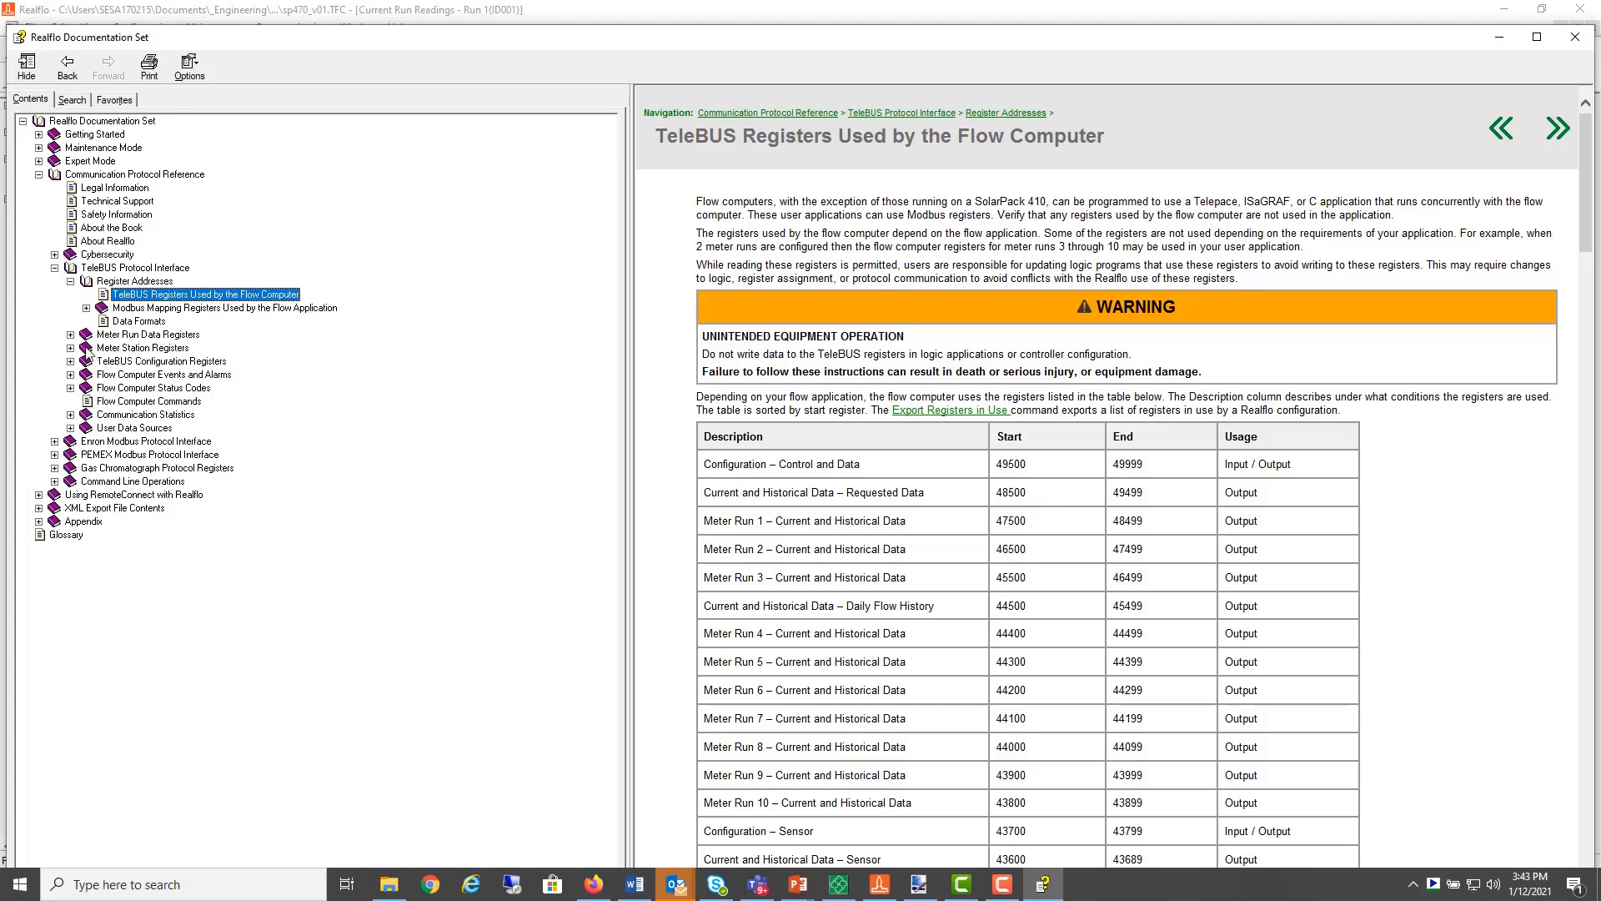
- Expand Meter Run Data Registers to show the data registers for runs 1–3 and 4–10
left_click(70, 334)
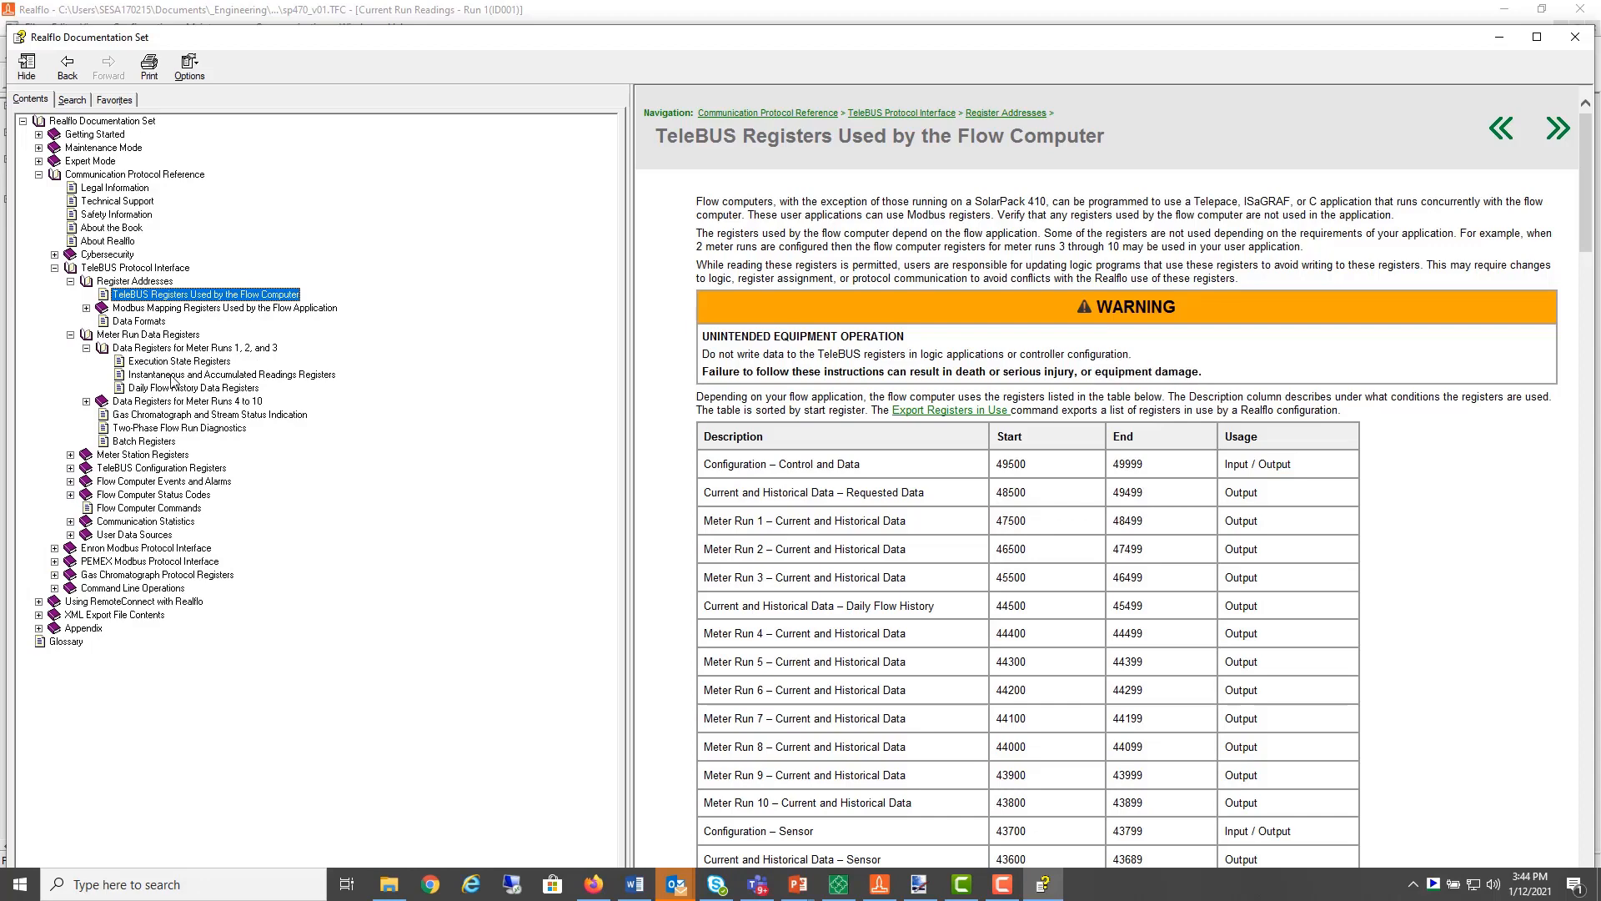